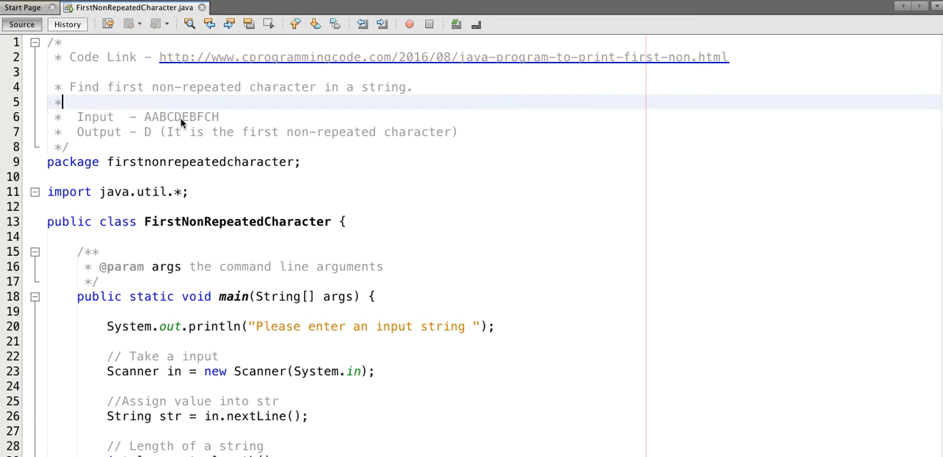
{"action": "mouse_move", "coordinate": [207, 122]}
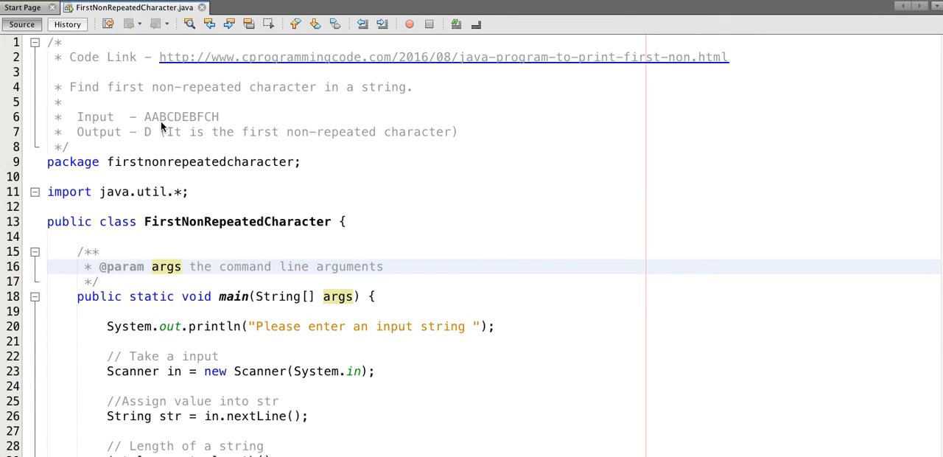
- Walk through the main method and the HashMap<Character, Integer> used to count characters
{"action": "left_click", "coordinate": [159, 296]}
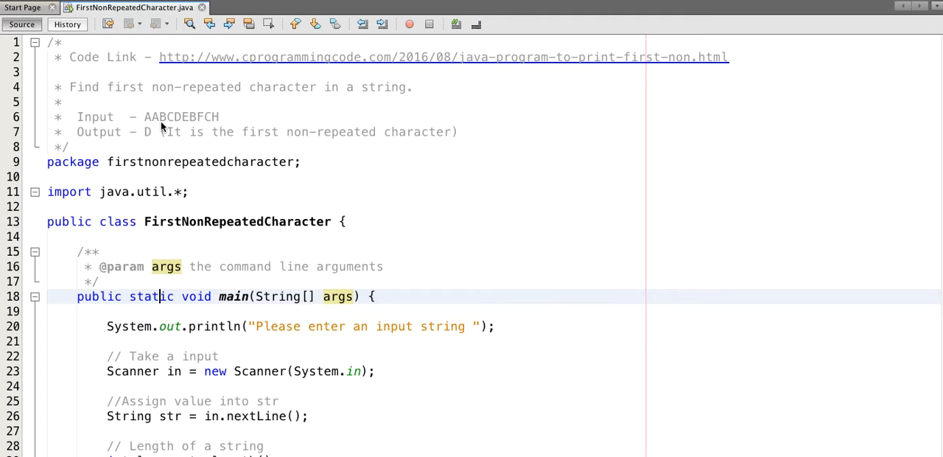
{"action": "left_click", "coordinate": [159, 357]}
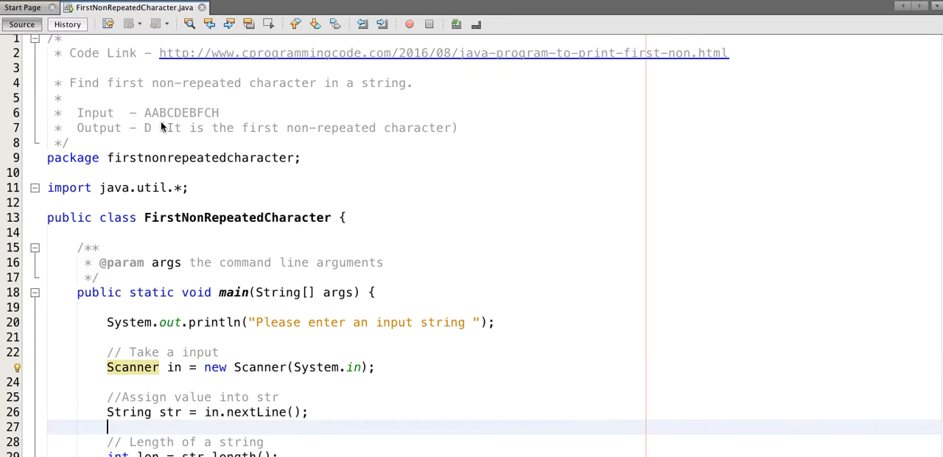
{"action": "scroll", "scroll_direction": "down", "scroll_amount": 3}
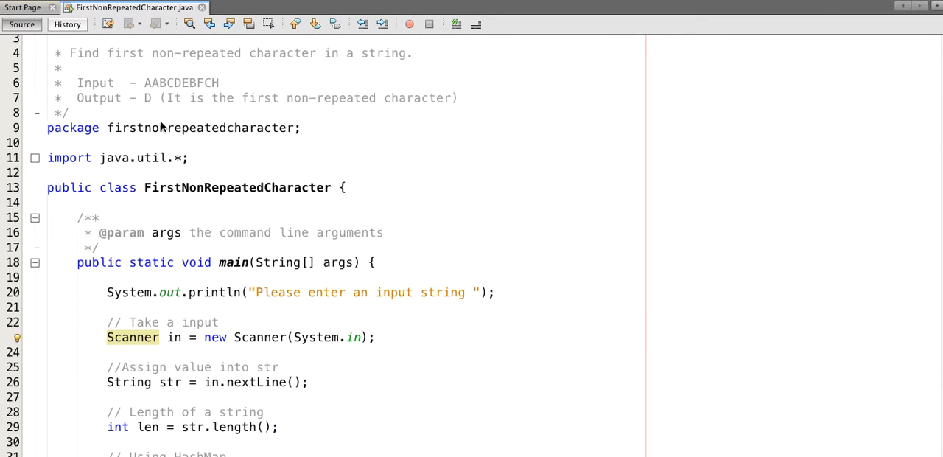
{"action": "scroll", "scroll_direction": "down", "scroll_amount": 3}
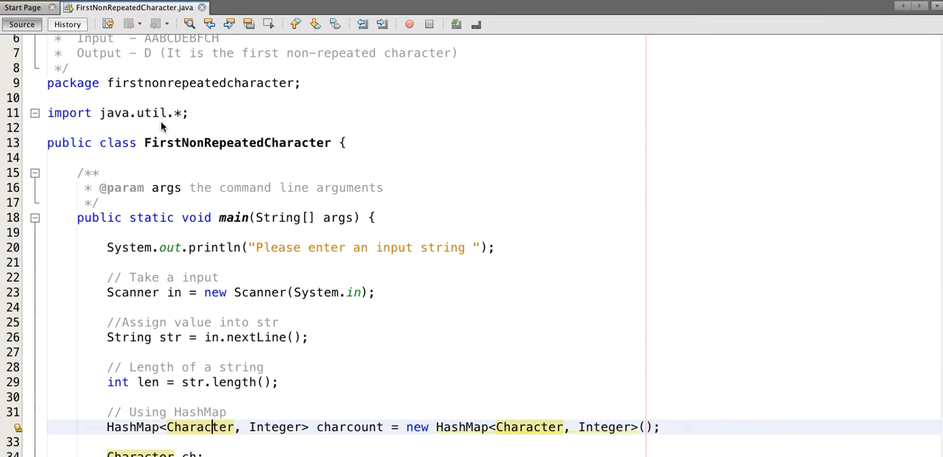
{"action": "double_click", "coordinate": [275, 428]}
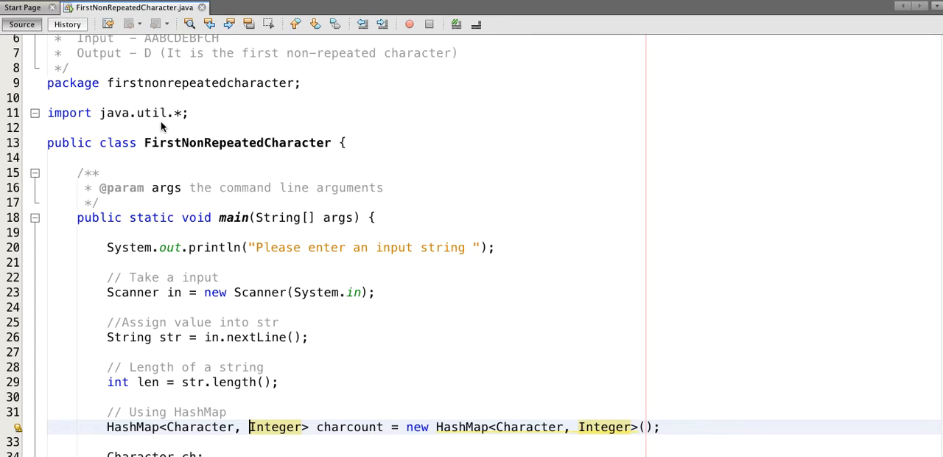
{"action": "double_click", "coordinate": [199, 428]}
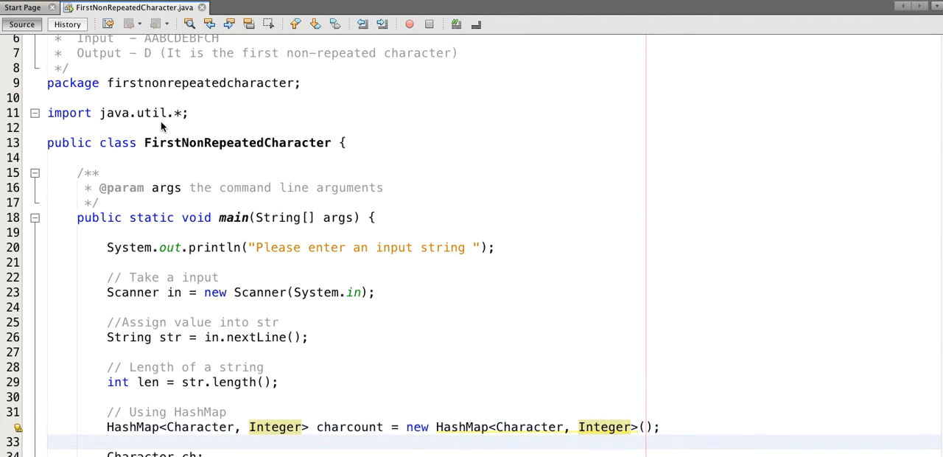
- Review the first loop's line that increments each character's count in the map
{"action": "scroll", "scroll_direction": "down", "scroll_amount": 3}
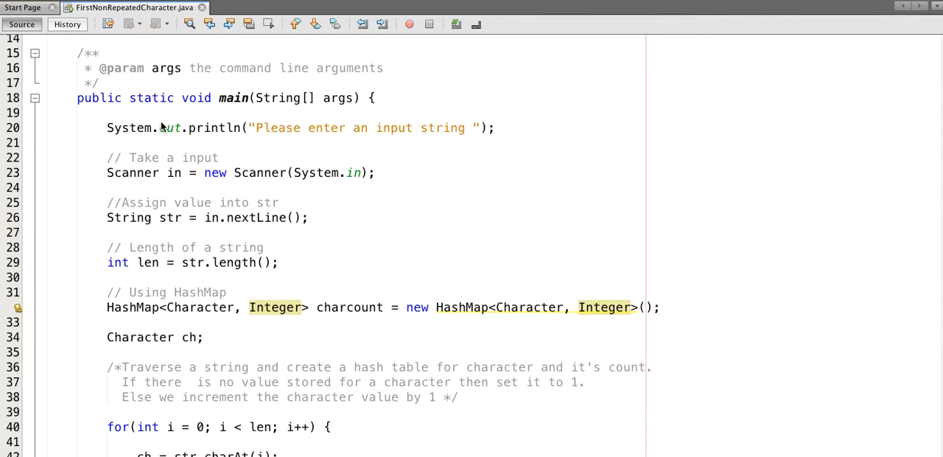
{"action": "scroll", "scroll_direction": "down", "scroll_amount": 3}
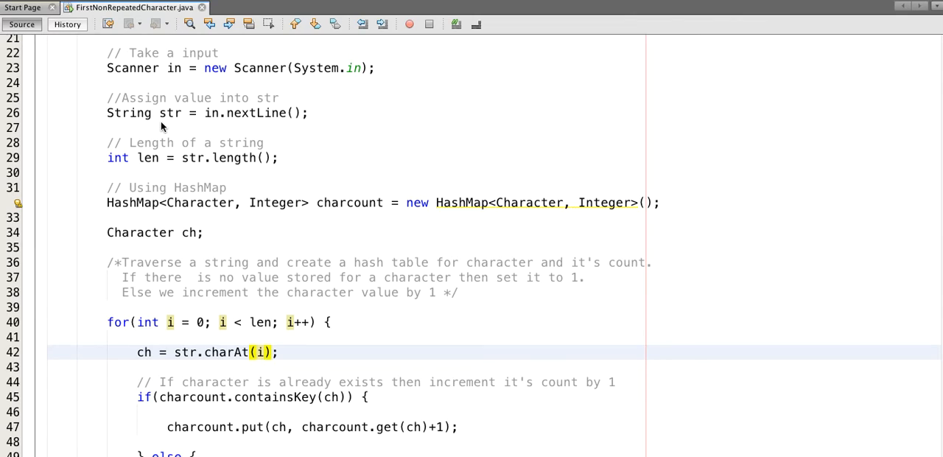
{"action": "left_click", "coordinate": [260, 321]}
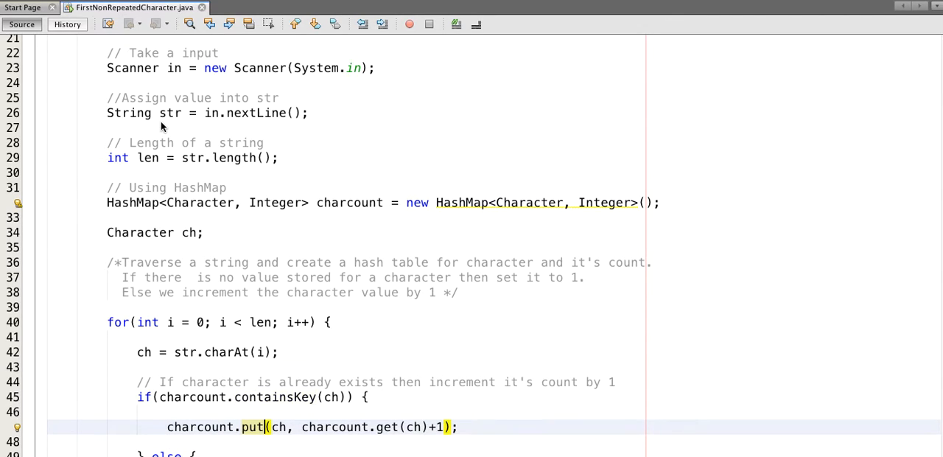
{"action": "scroll", "scroll_direction": "down", "scroll_amount": 3}
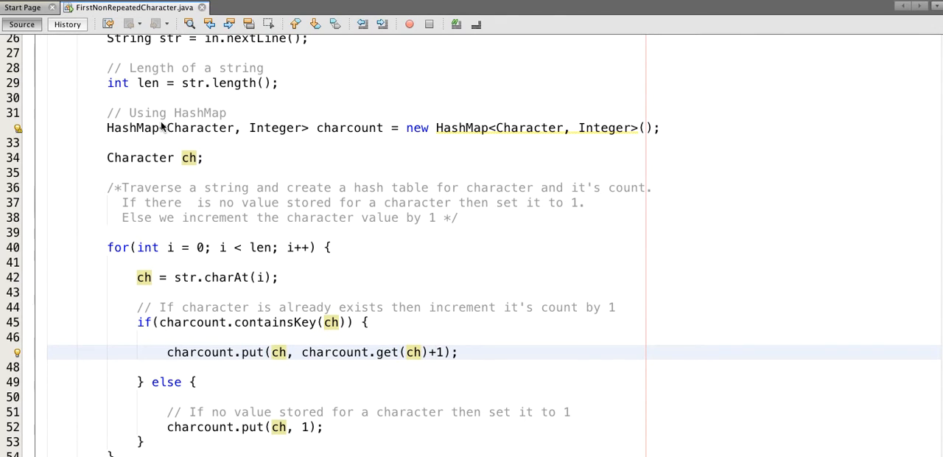
{"action": "scroll", "scroll_direction": "down", "scroll_amount": 3}
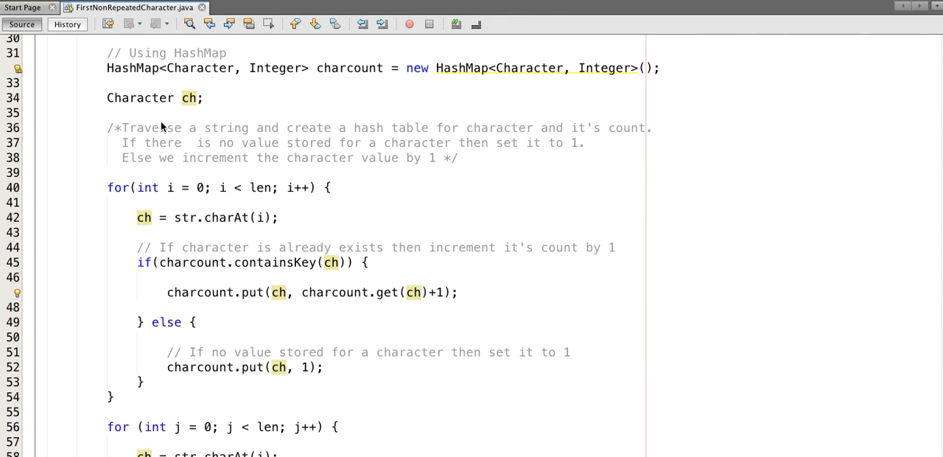
{"action": "scroll", "scroll_direction": "down", "scroll_amount": 3}
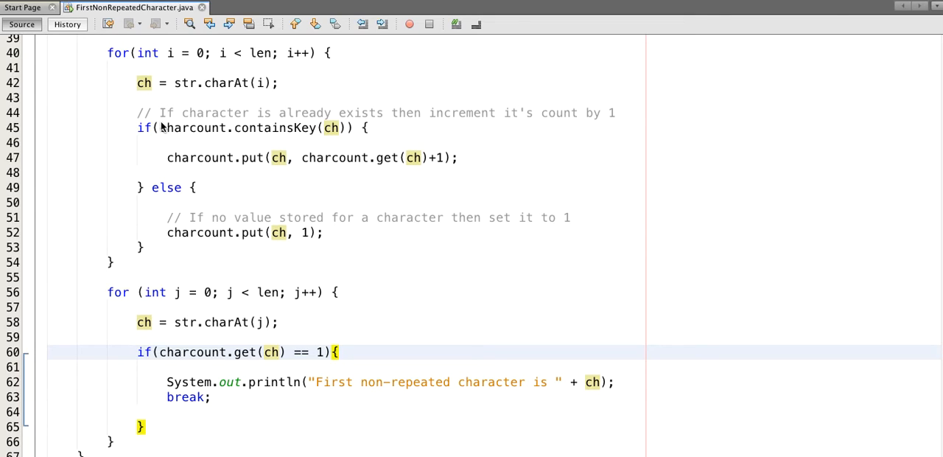
- Review the second for loop that finds the count-of-one character, return to the top and run the project
{"action": "left_click", "coordinate": [336, 292]}
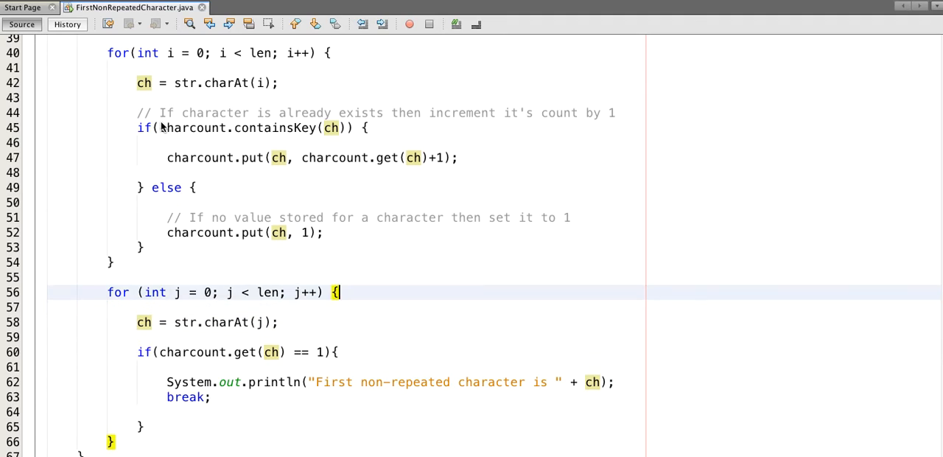
{"action": "left_click", "coordinate": [236, 293]}
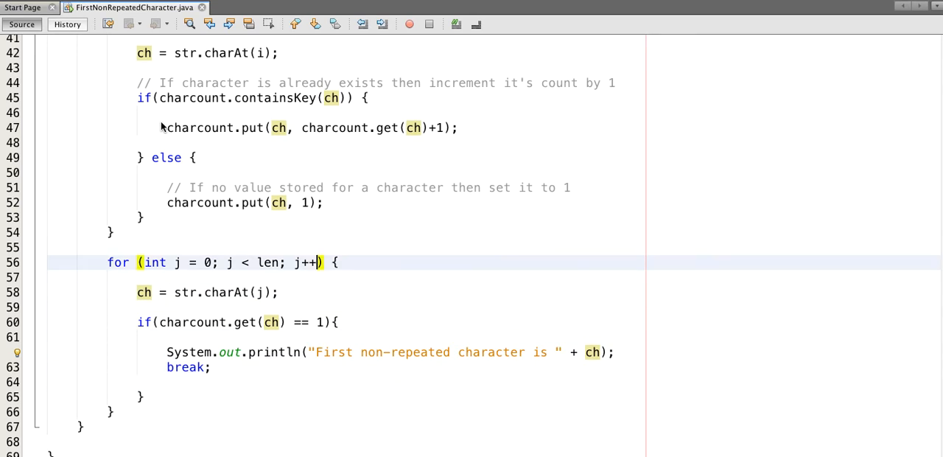
{"action": "scroll", "scroll_direction": "up", "scroll_amount": 3}
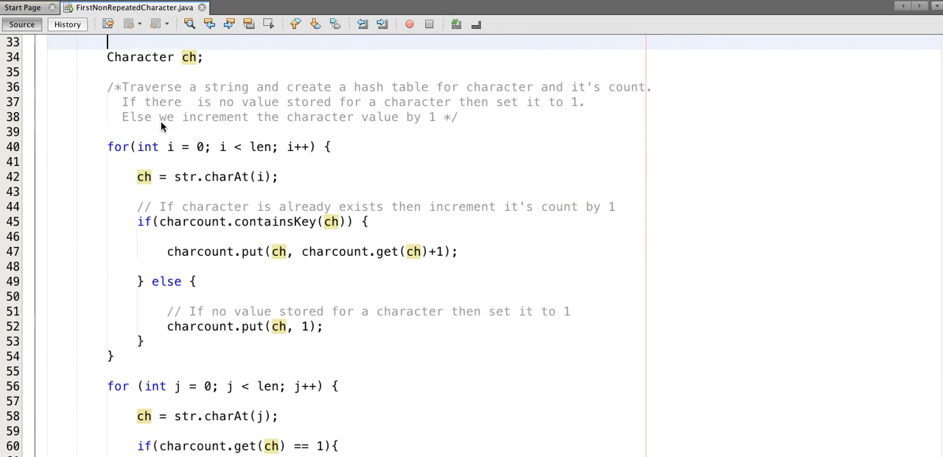
{"action": "scroll", "scroll_direction": "up", "scroll_amount": 3}
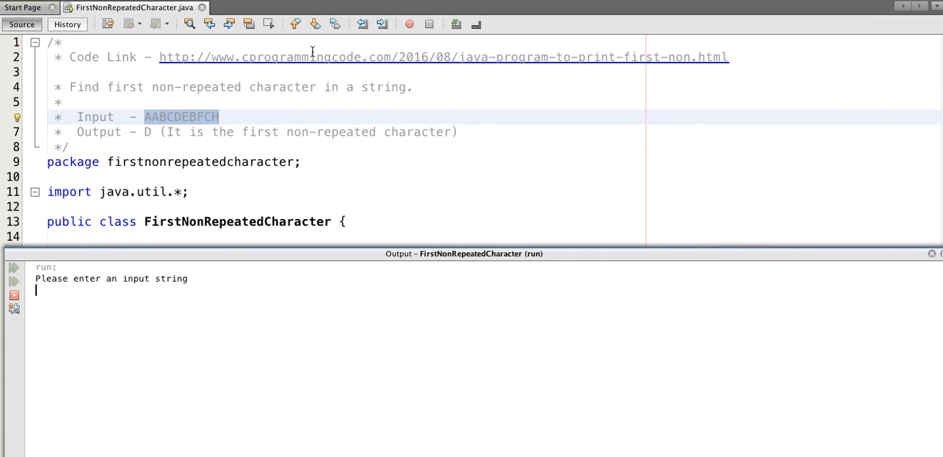
- Feed input AABCDEBFCH, see D printed as the first non-repeated character, and close the Output panel
{"action": "type", "text": "AABCDEBFCH"}
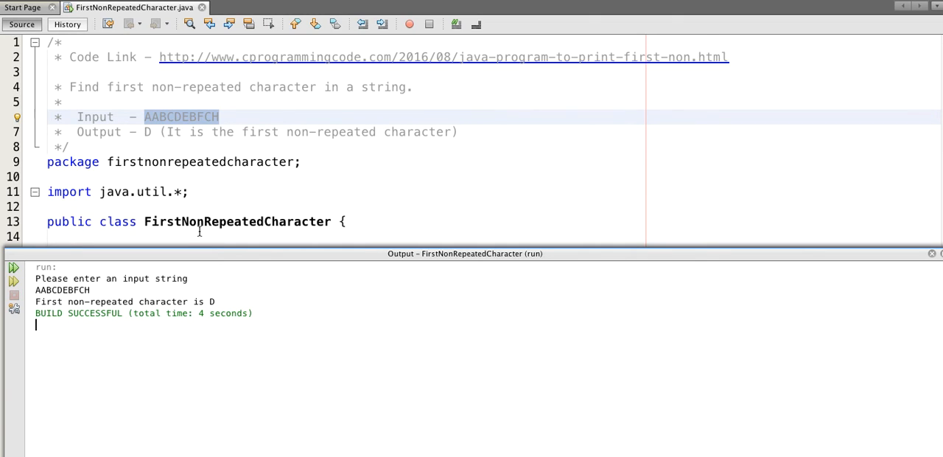
{"action": "mouse_move", "coordinate": [886, 266]}
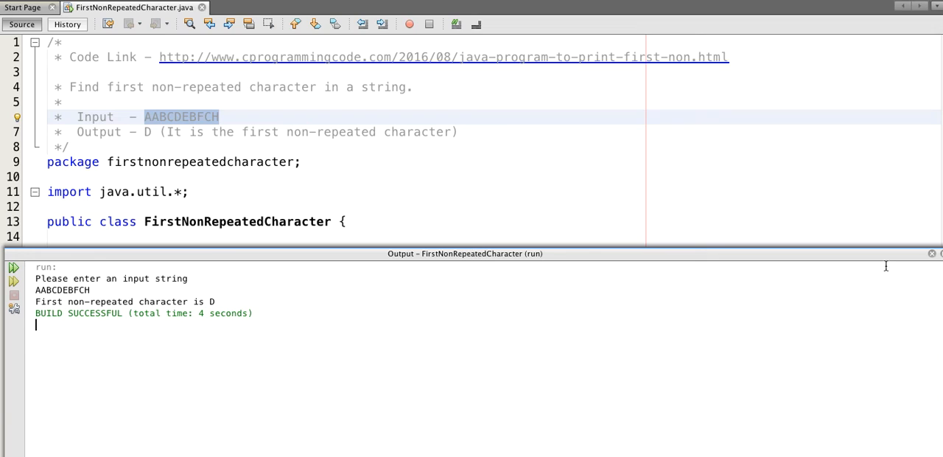
{"action": "mouse_move", "coordinate": [934, 253]}
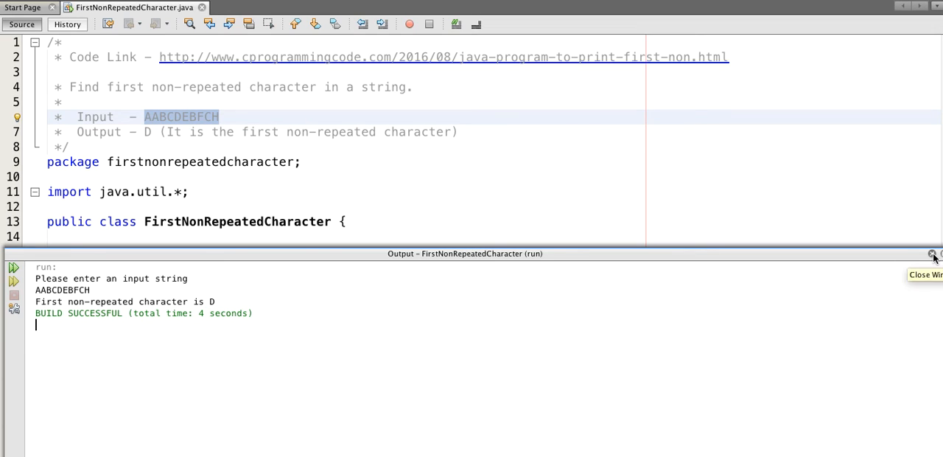
{"action": "left_click", "coordinate": [932, 254]}
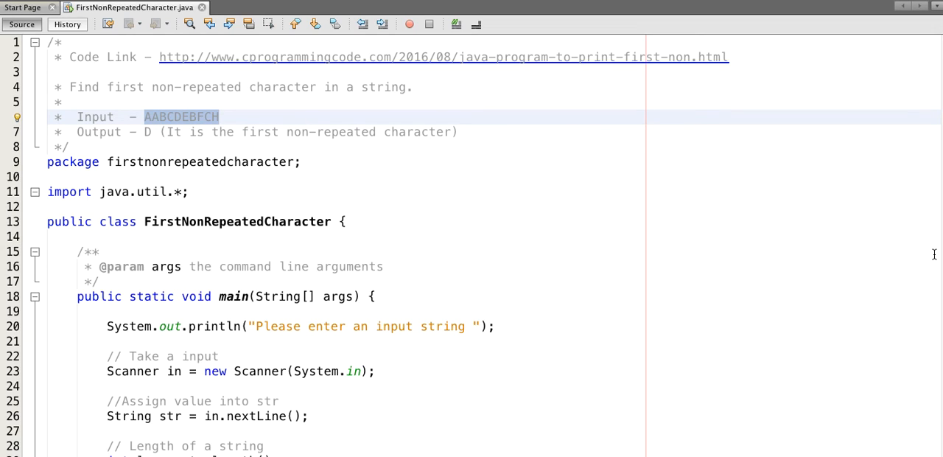